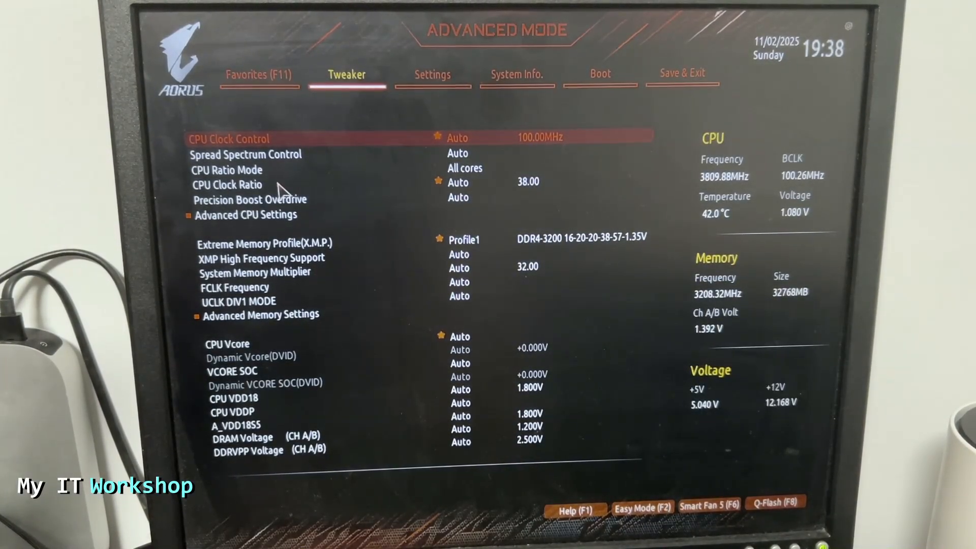
pyautogui.moveTo(528, 208)
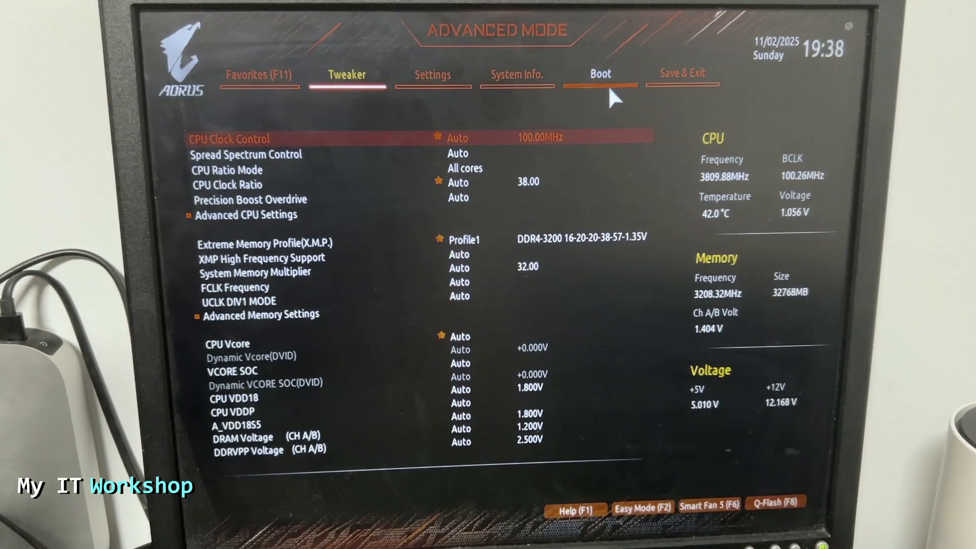
# Go to the Boot tab and enter the Secure Boot submenu.
pyautogui.click(600, 74)
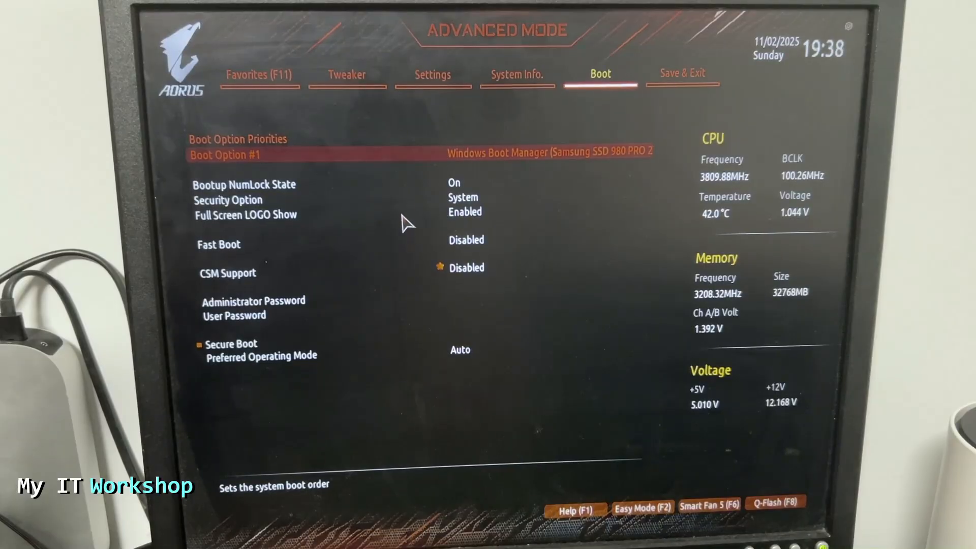
pyautogui.moveTo(409, 304)
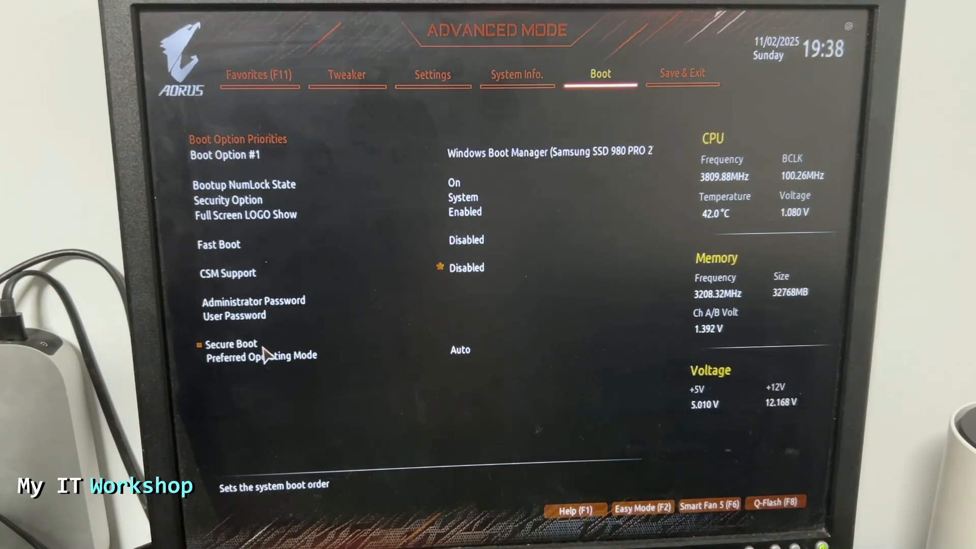
pyautogui.click(231, 343)
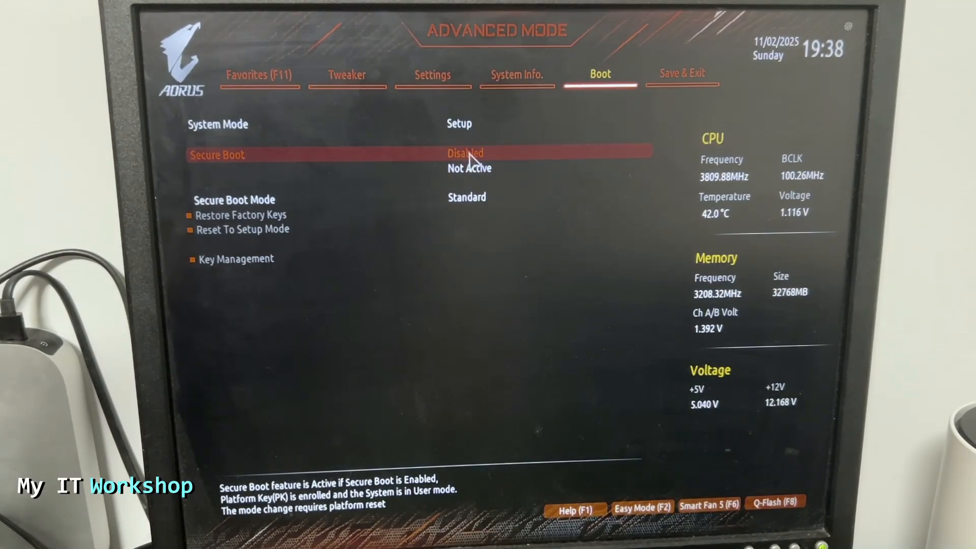
# Set Secure Boot to Enabled, accept the Setup Mode warning, and go to Save & Exit.
pyautogui.click(465, 154)
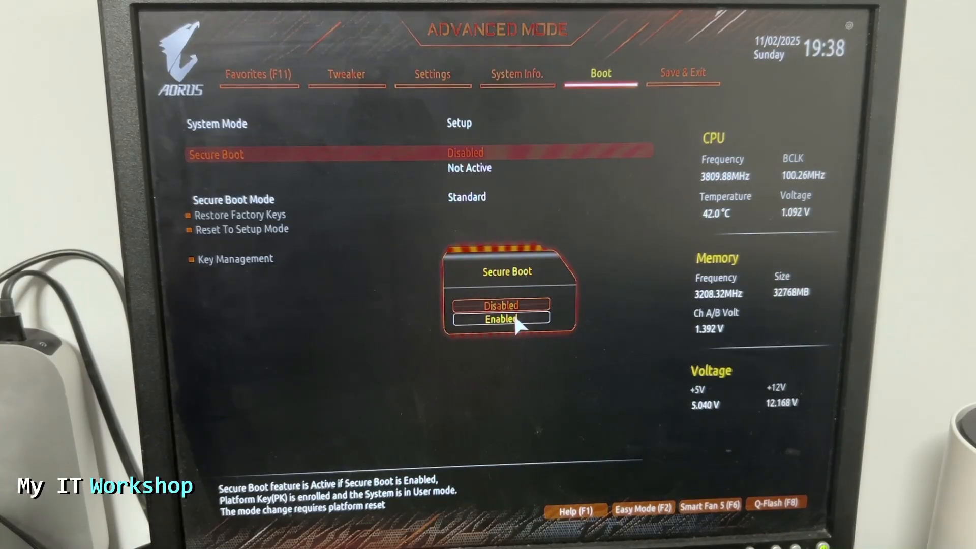
pyautogui.click(498, 320)
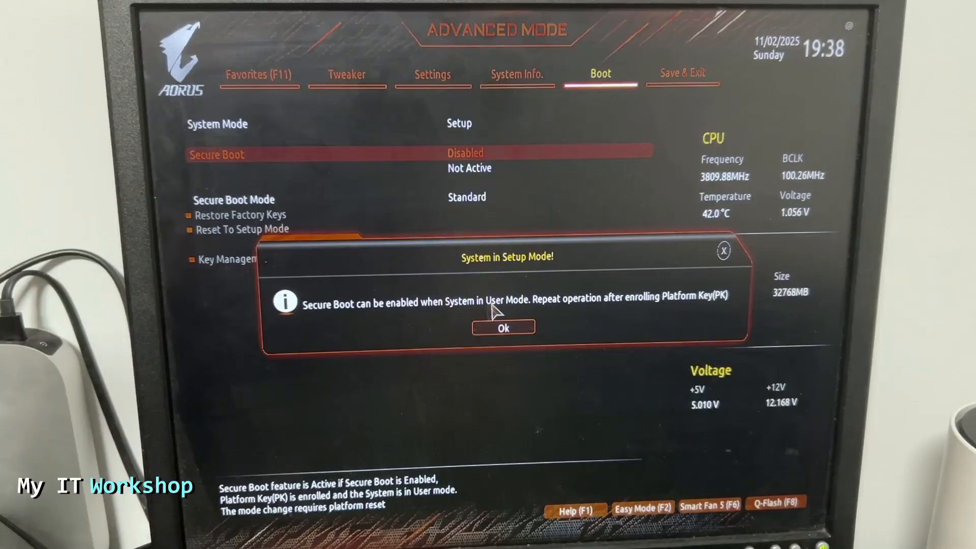
pyautogui.moveTo(666, 305)
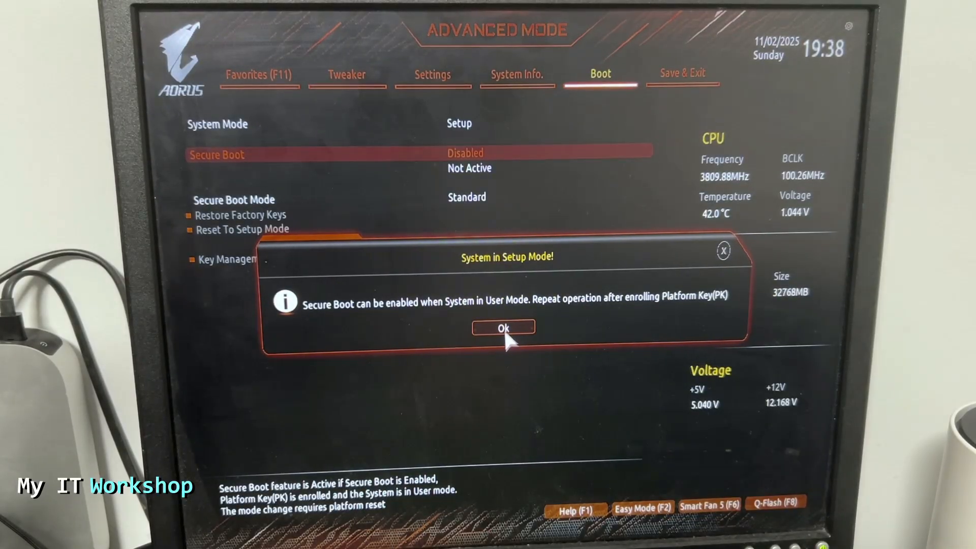
pyautogui.click(504, 328)
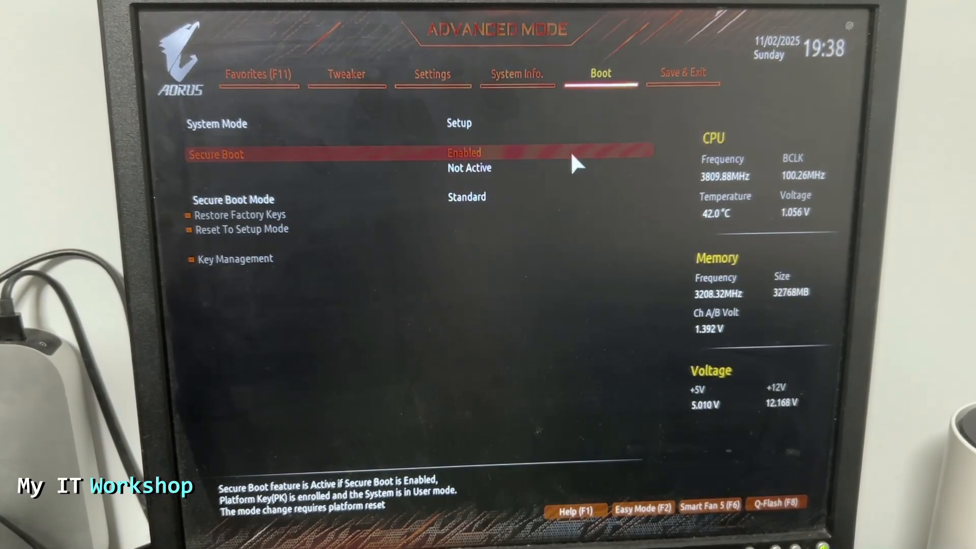
pyautogui.click(683, 72)
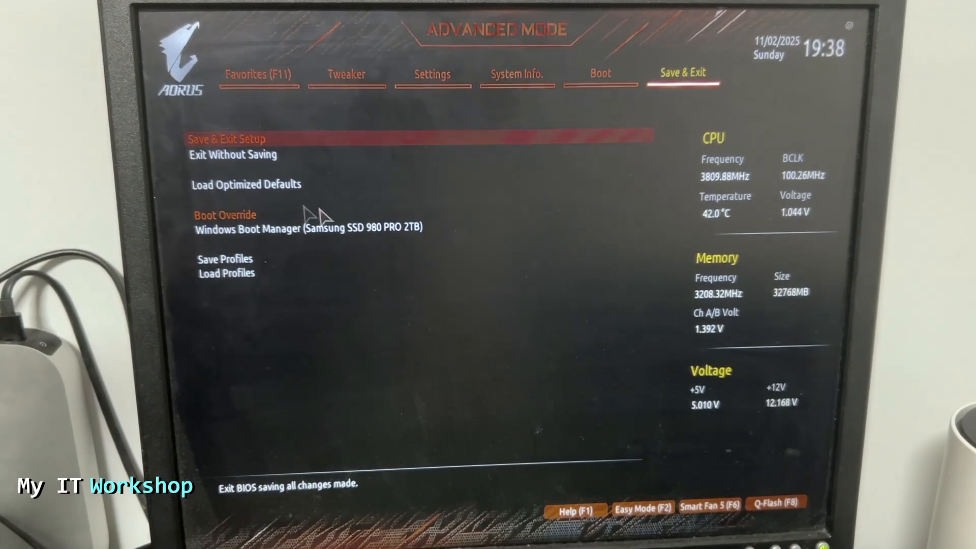